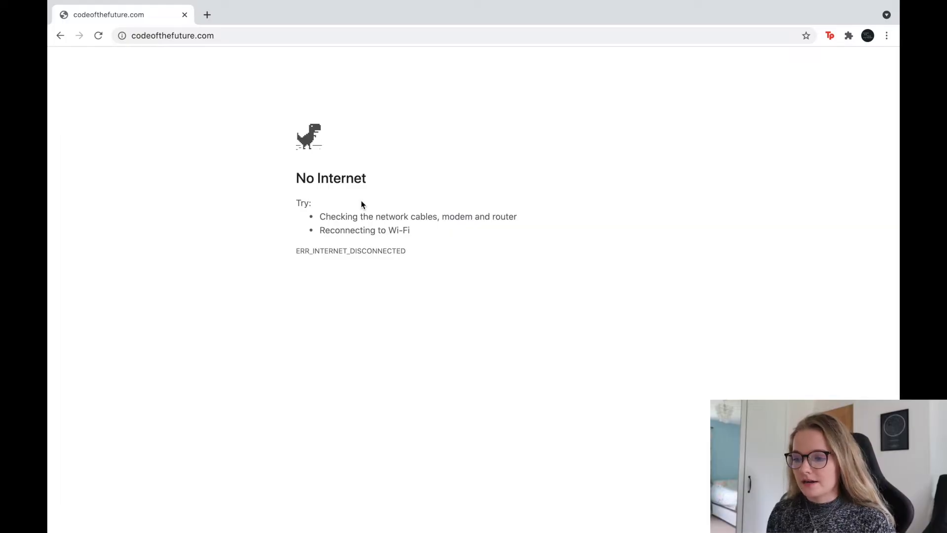
mouse_move(464, 343)
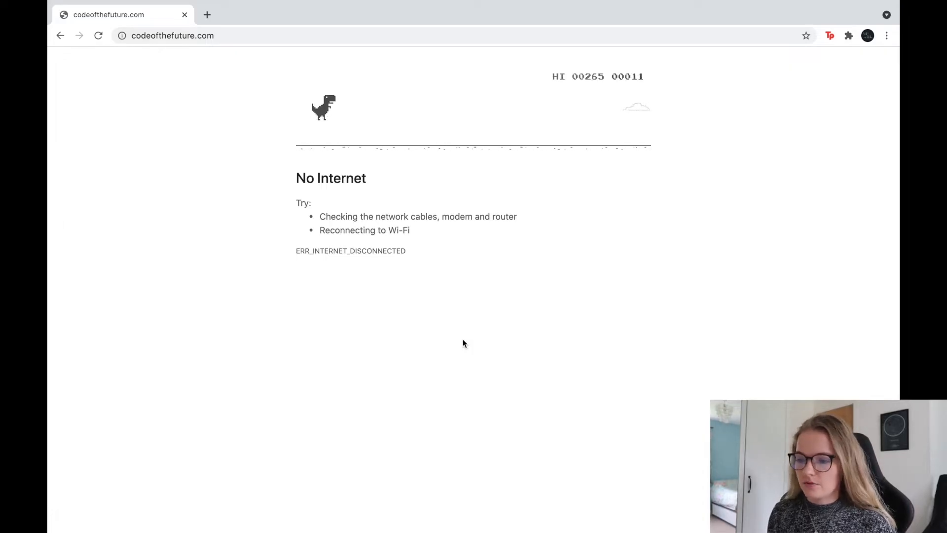
Start the offline dino game with Space and play until crashing at 96 points.
key(space)
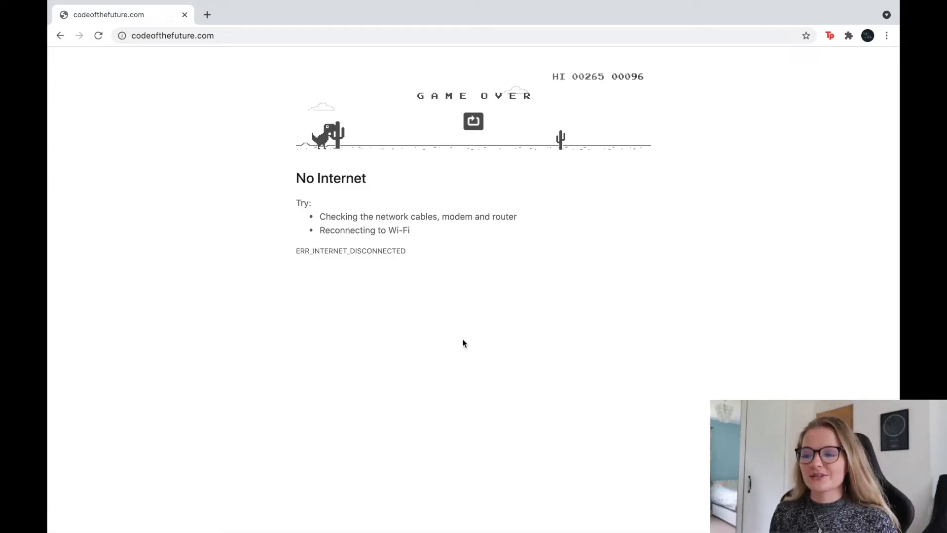
mouse_move(562, 290)
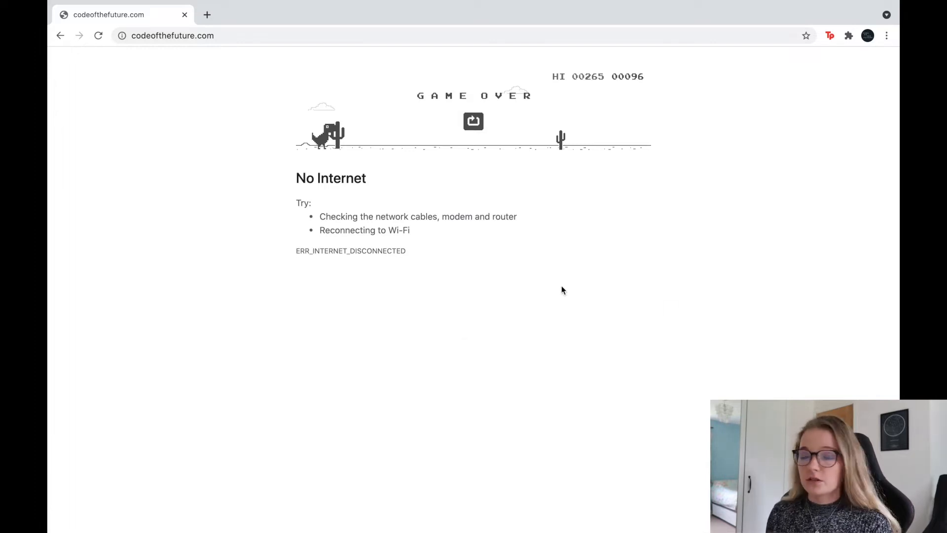
Open DevTools on the No Internet page via the right-click Inspect option.
right_click(562, 291)
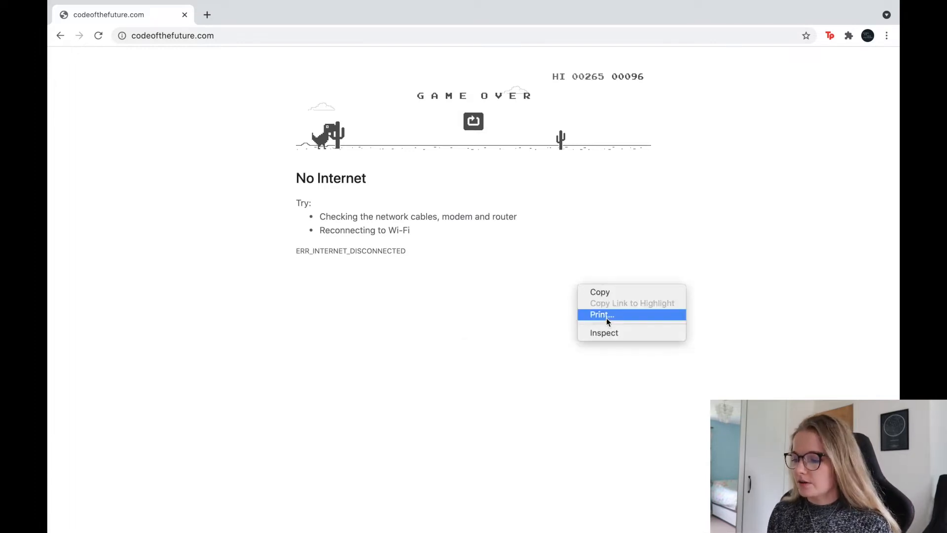
click(603, 333)
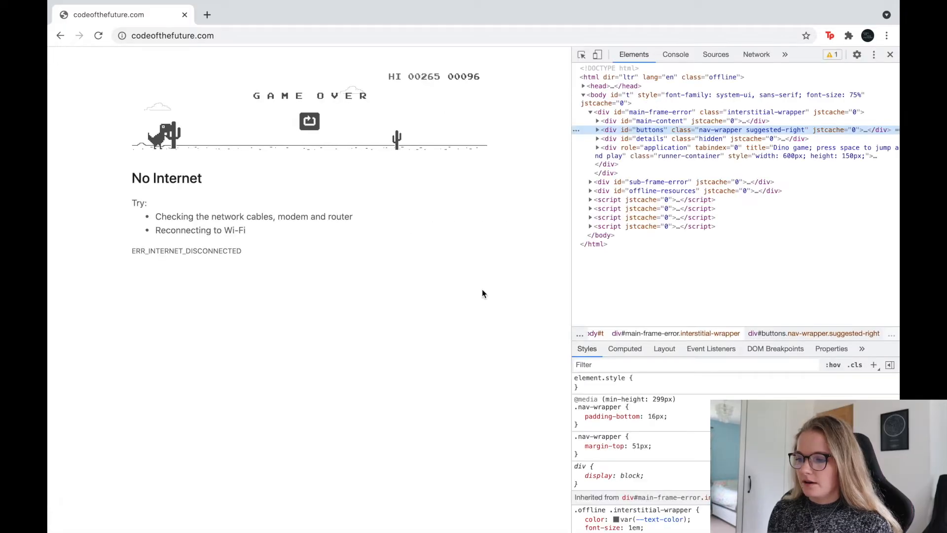
mouse_move(628, 94)
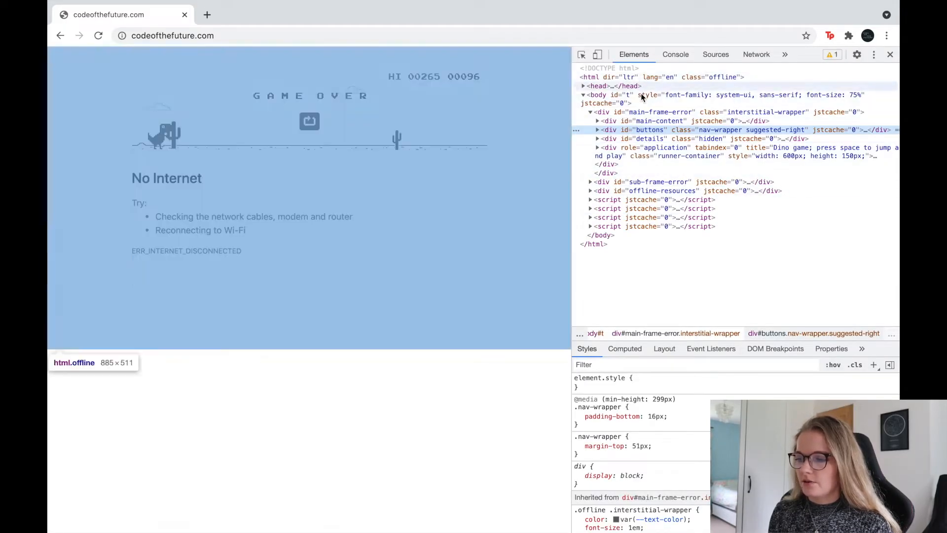
mouse_move(649, 190)
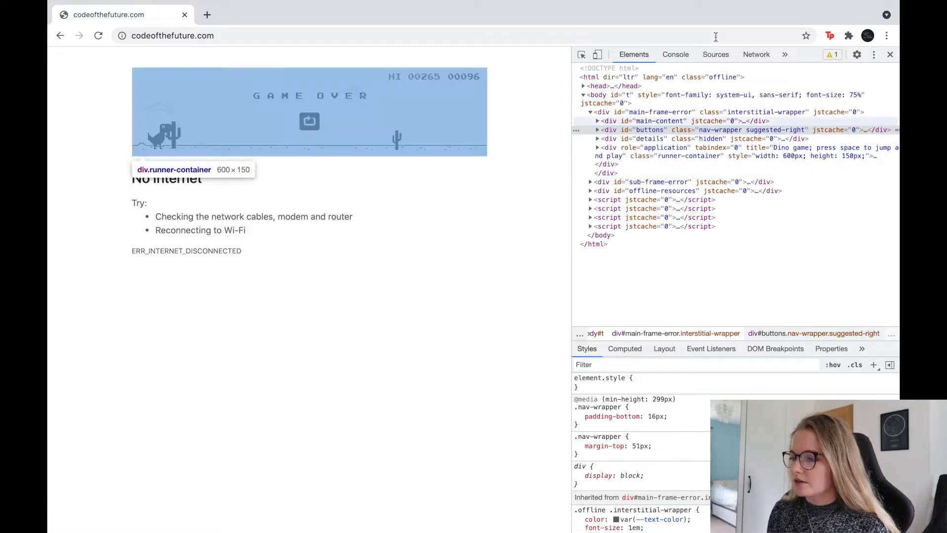
In the Console, run Runner.instance_.gameOver = () => {} to disable game over.
click(675, 54)
text(R)
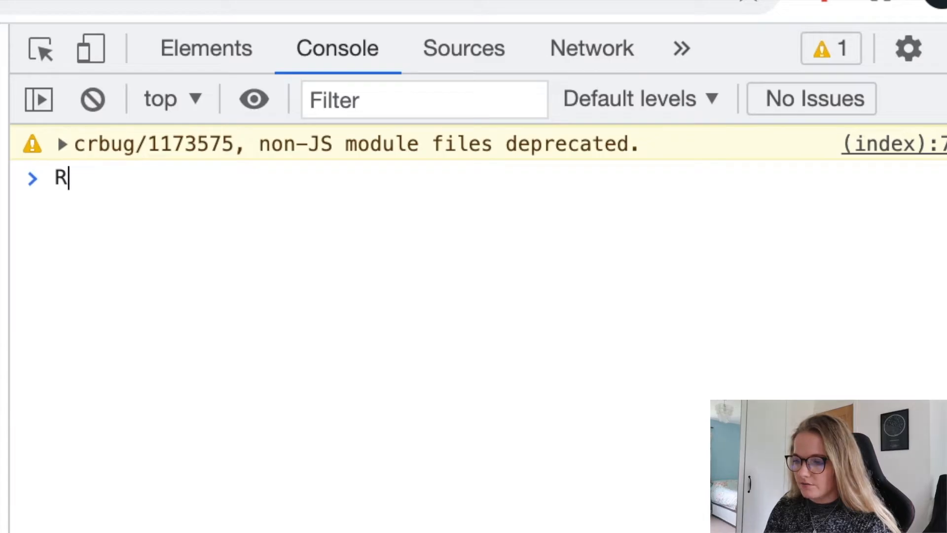
text(unner.instance_.gameOver)
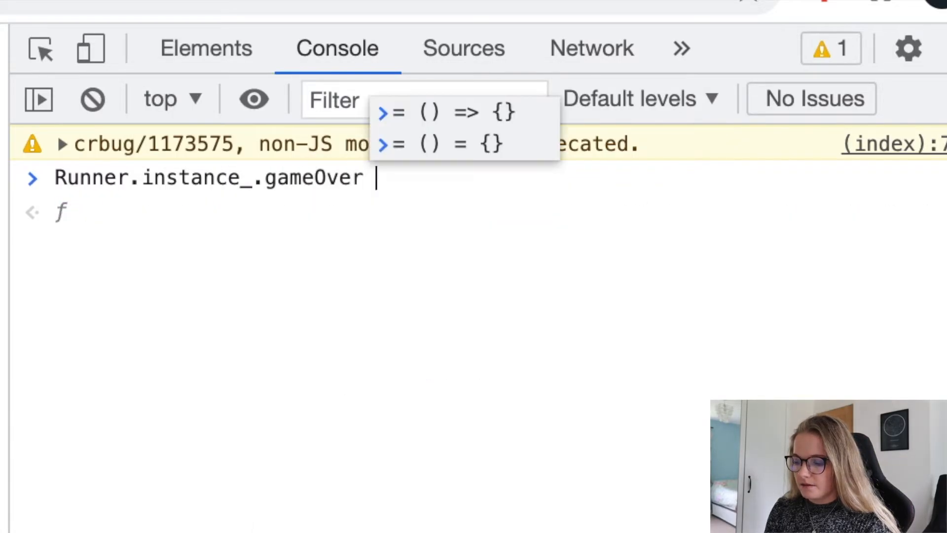
text(= ()
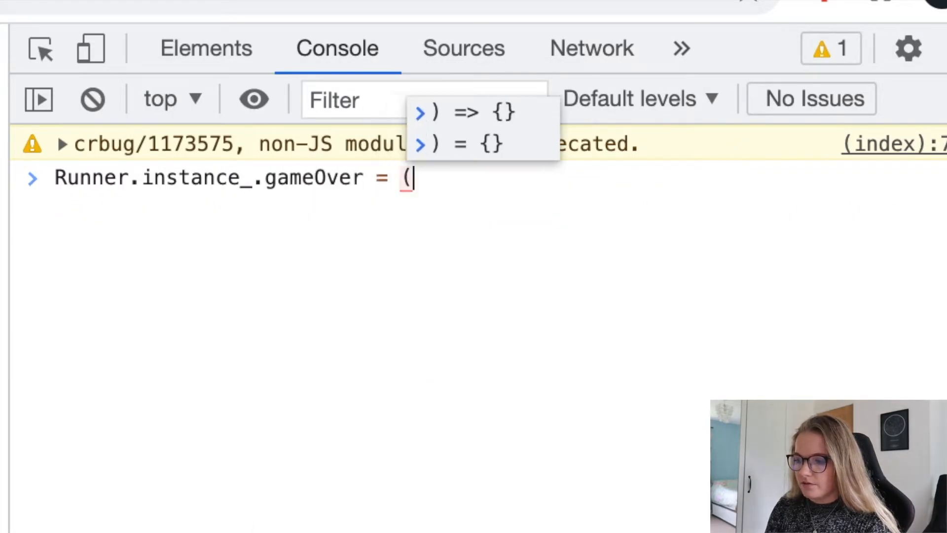
text() => {)
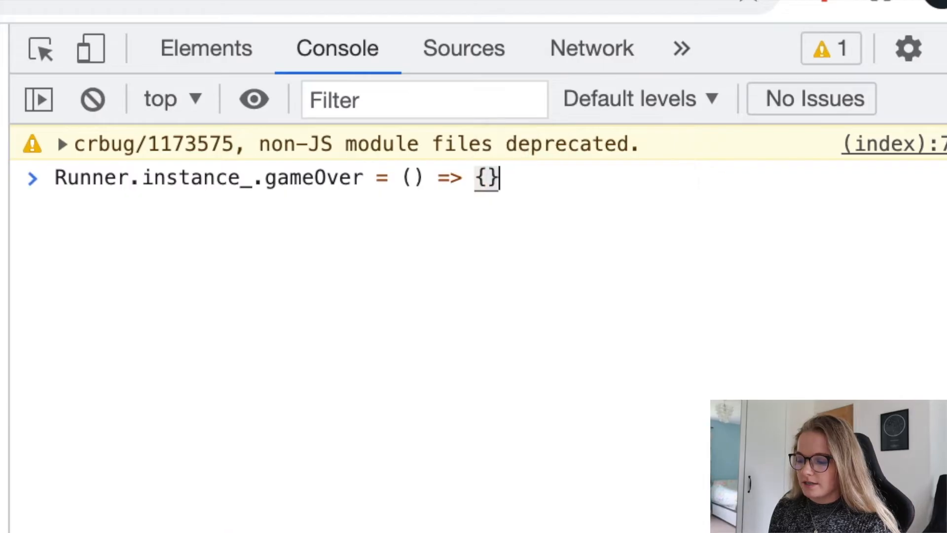
key(Return)
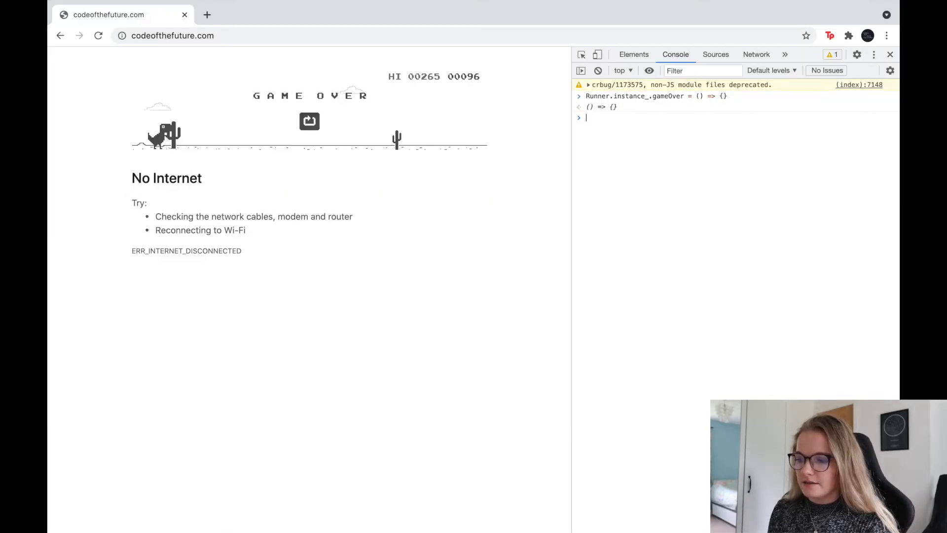